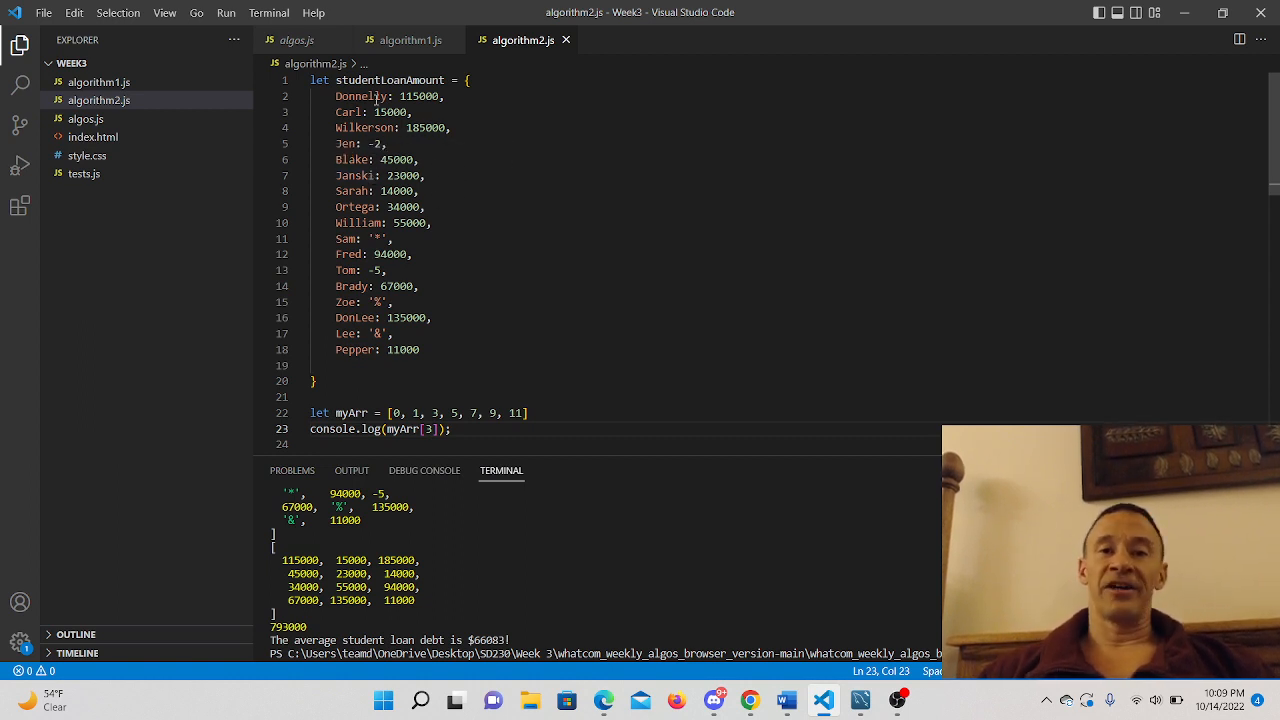
scroll(down, 3)
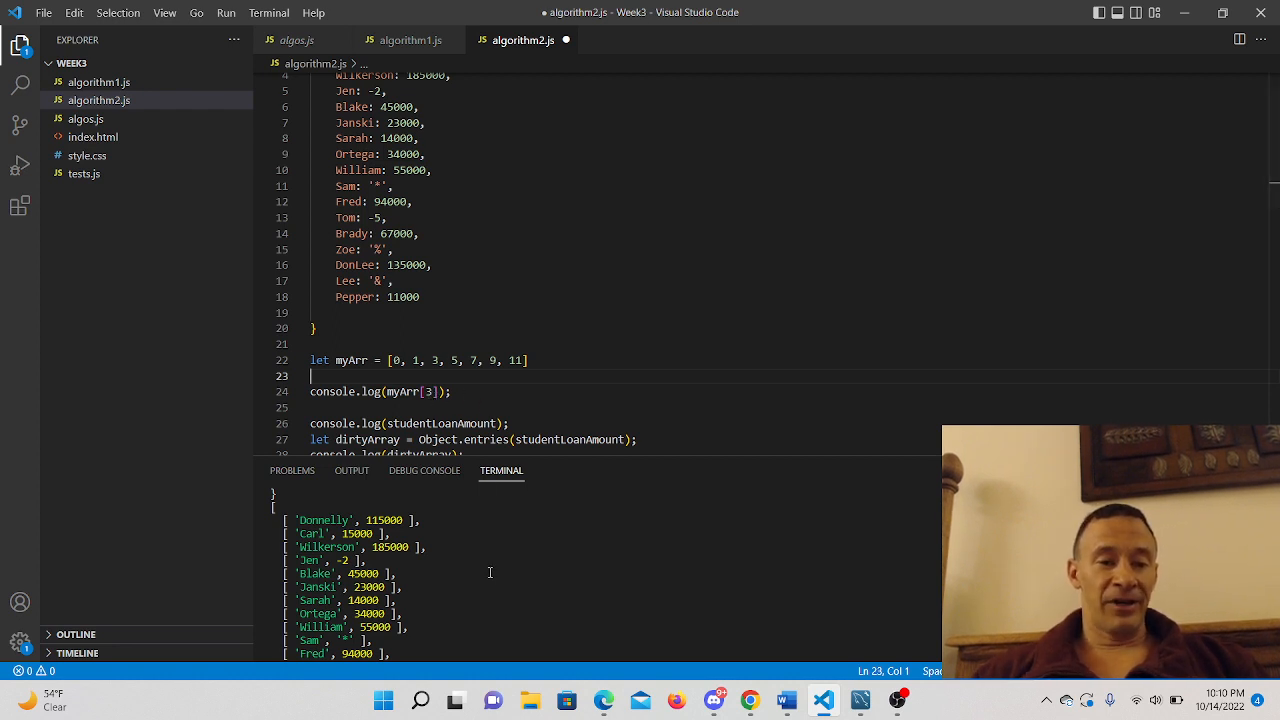
scroll(down, 3)
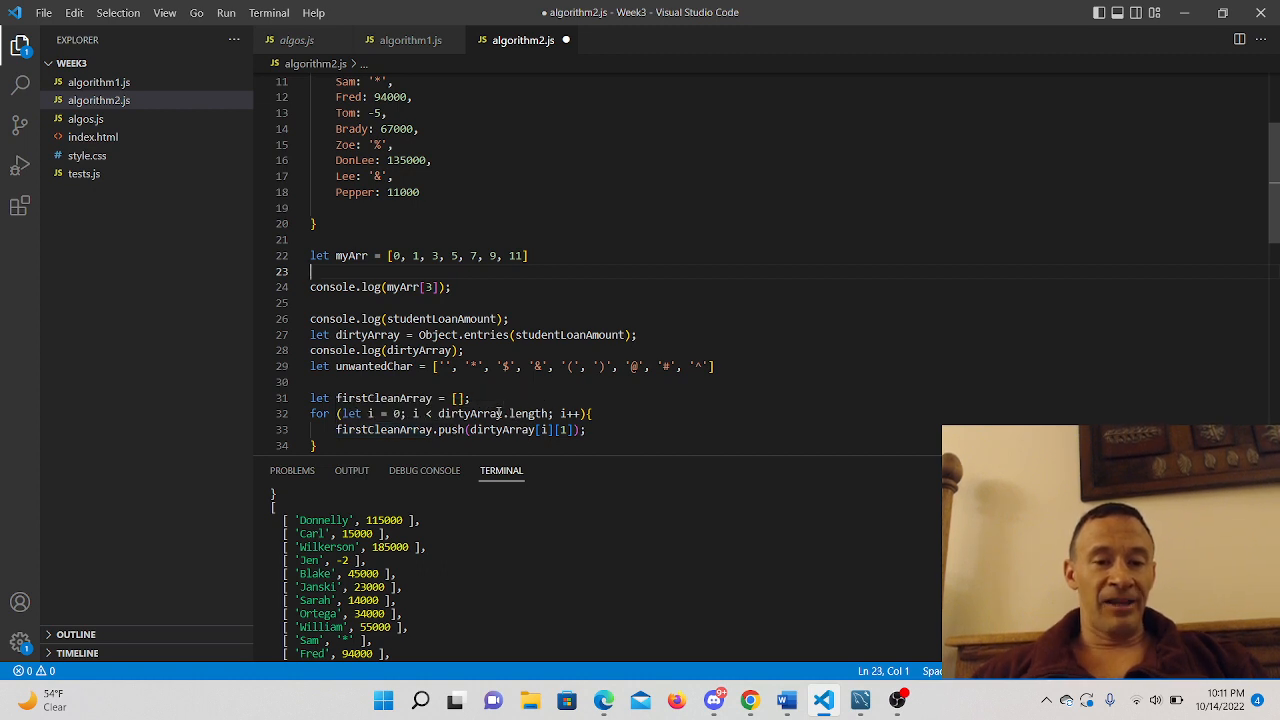
mouse_move(563, 430)
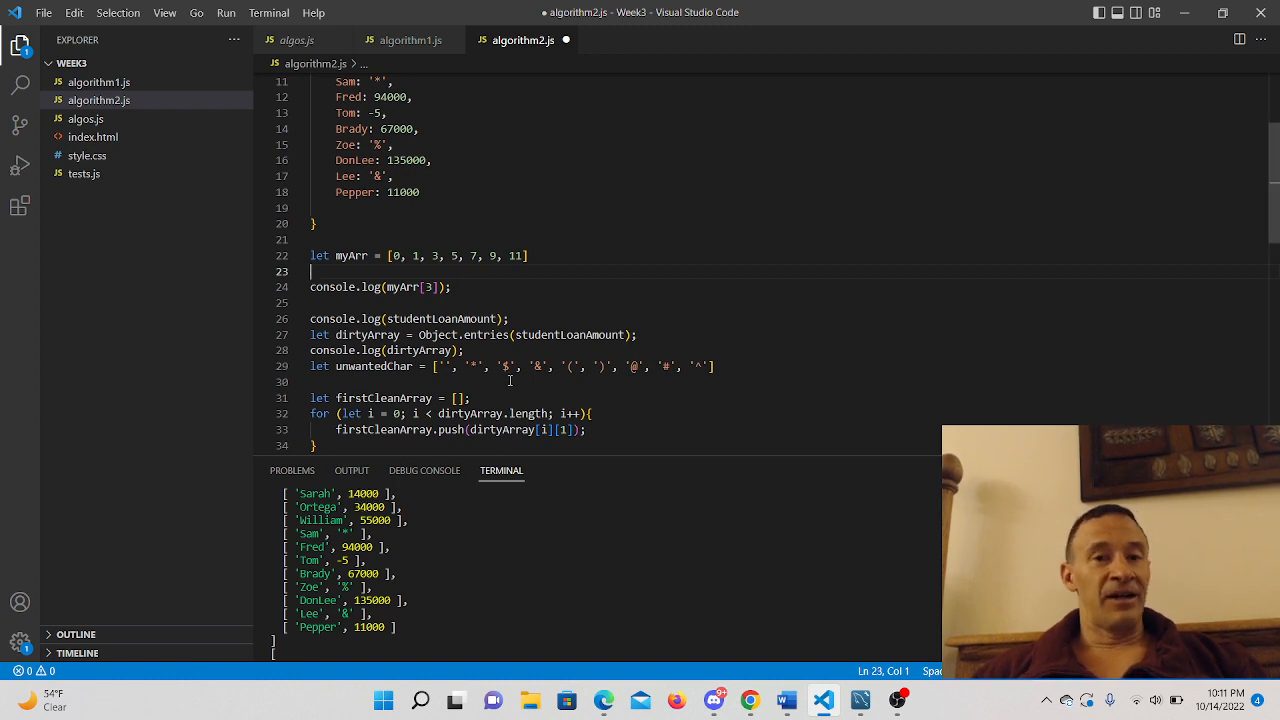
mouse_move(367, 334)
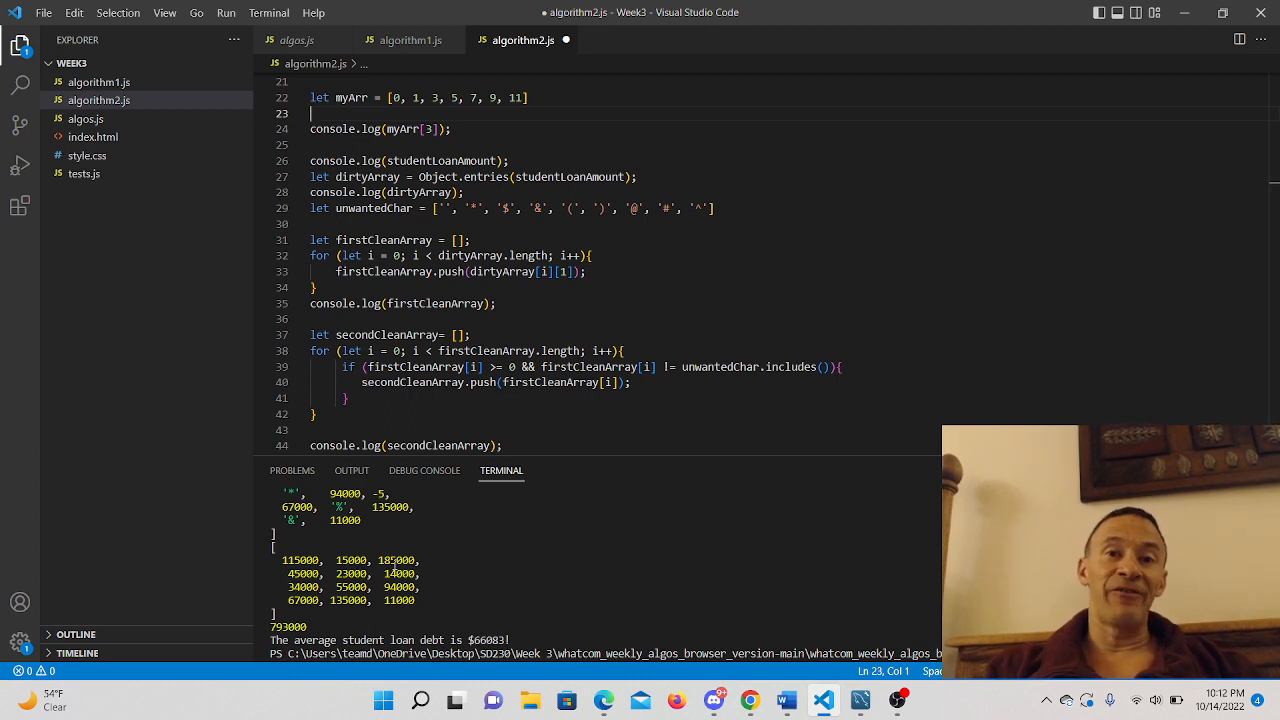
mouse_move(578, 341)
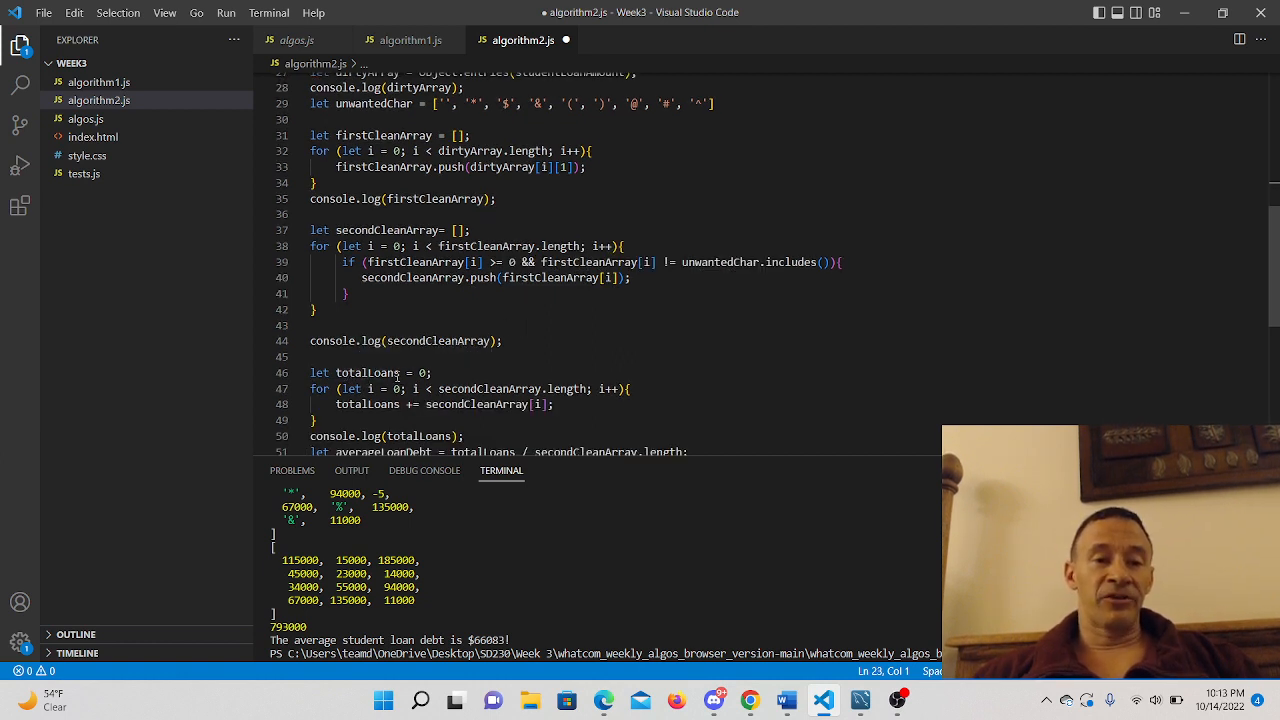
mouse_move(367, 372)
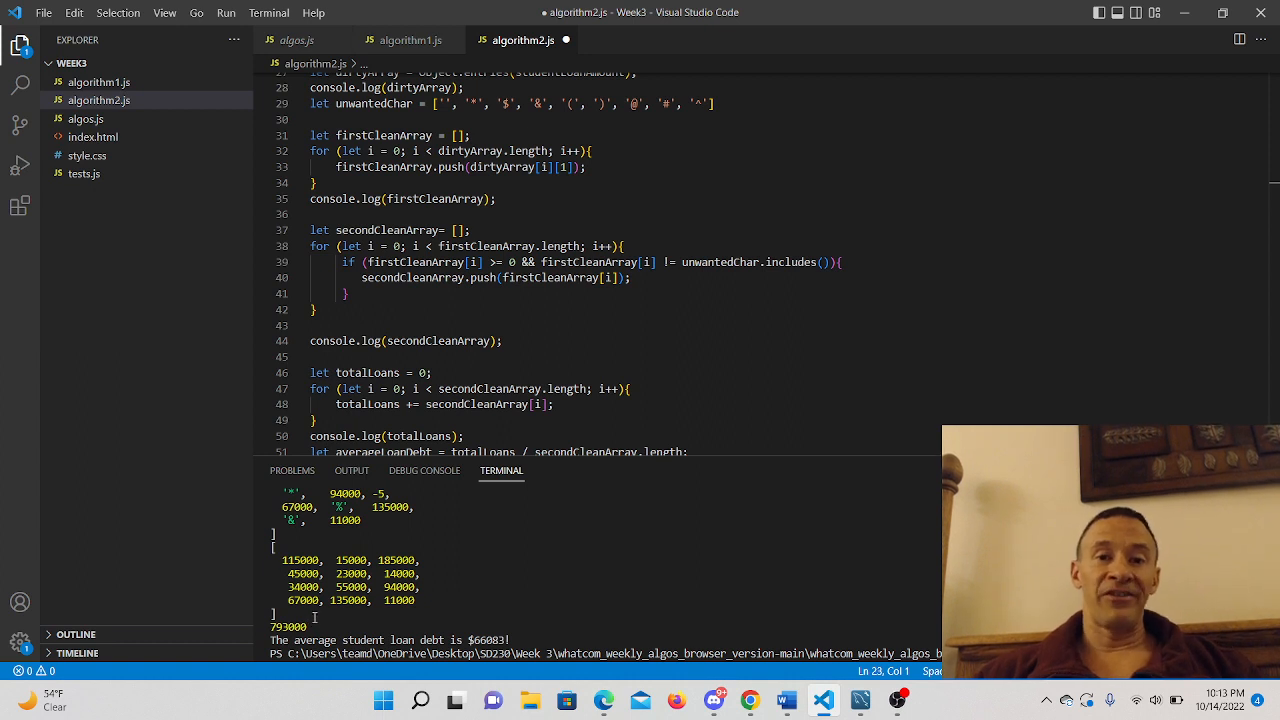
scroll(down, 3)
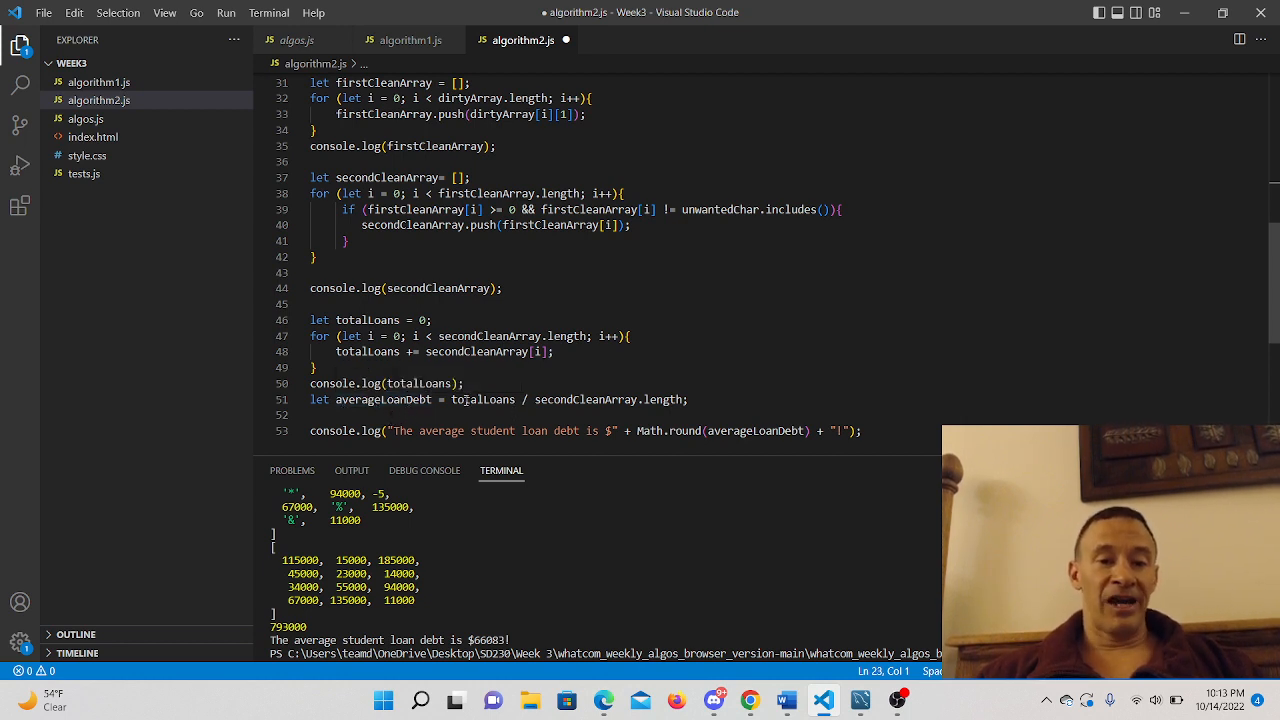
mouse_move(483, 399)
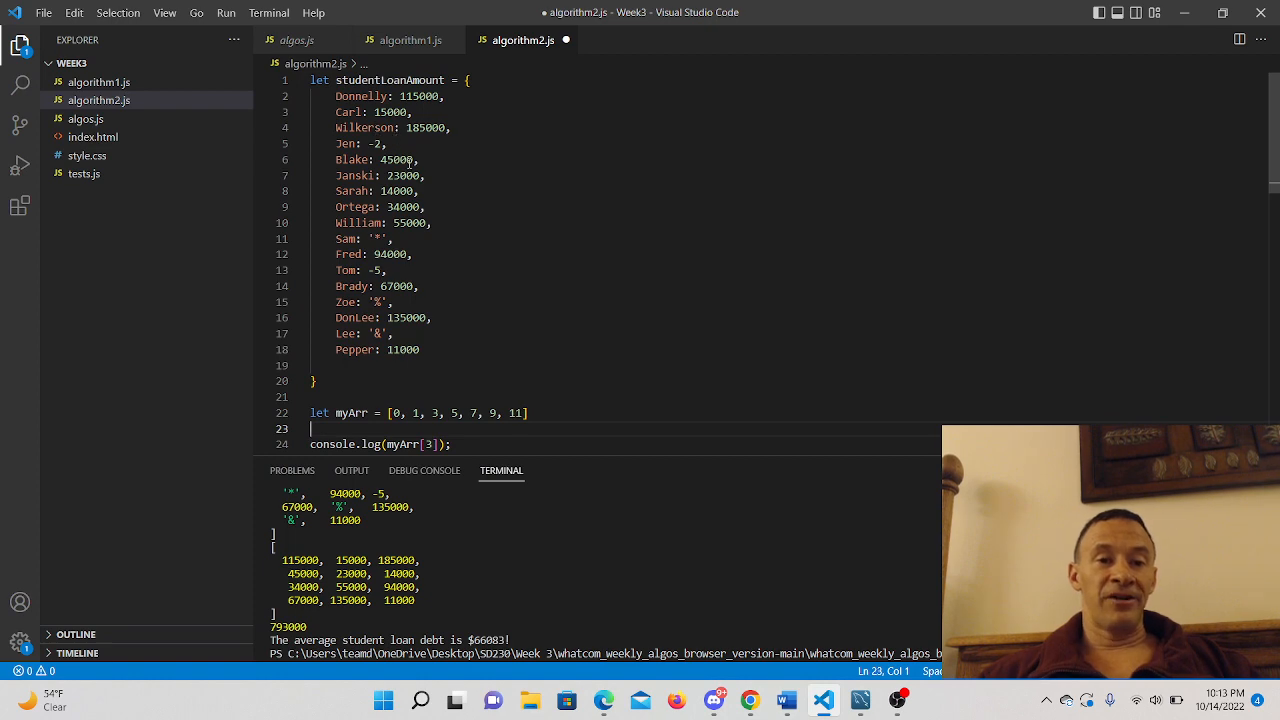
scroll(down, 3)
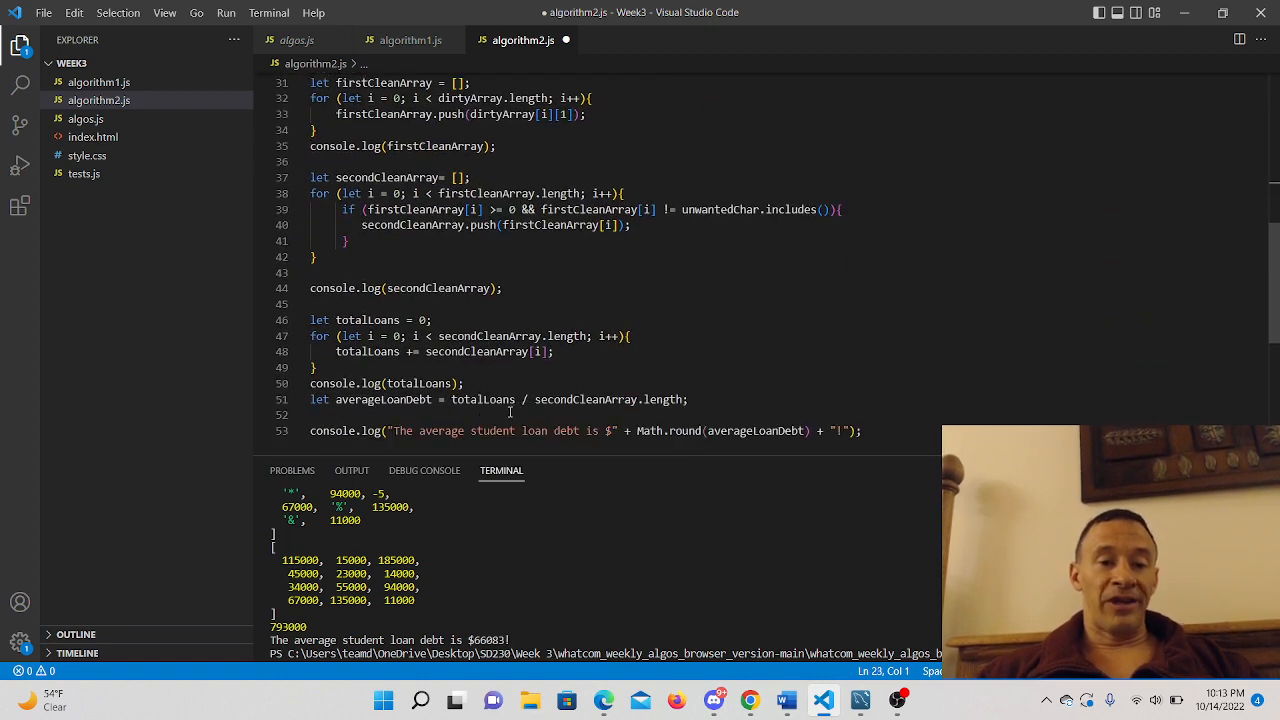
scroll(down, 3)
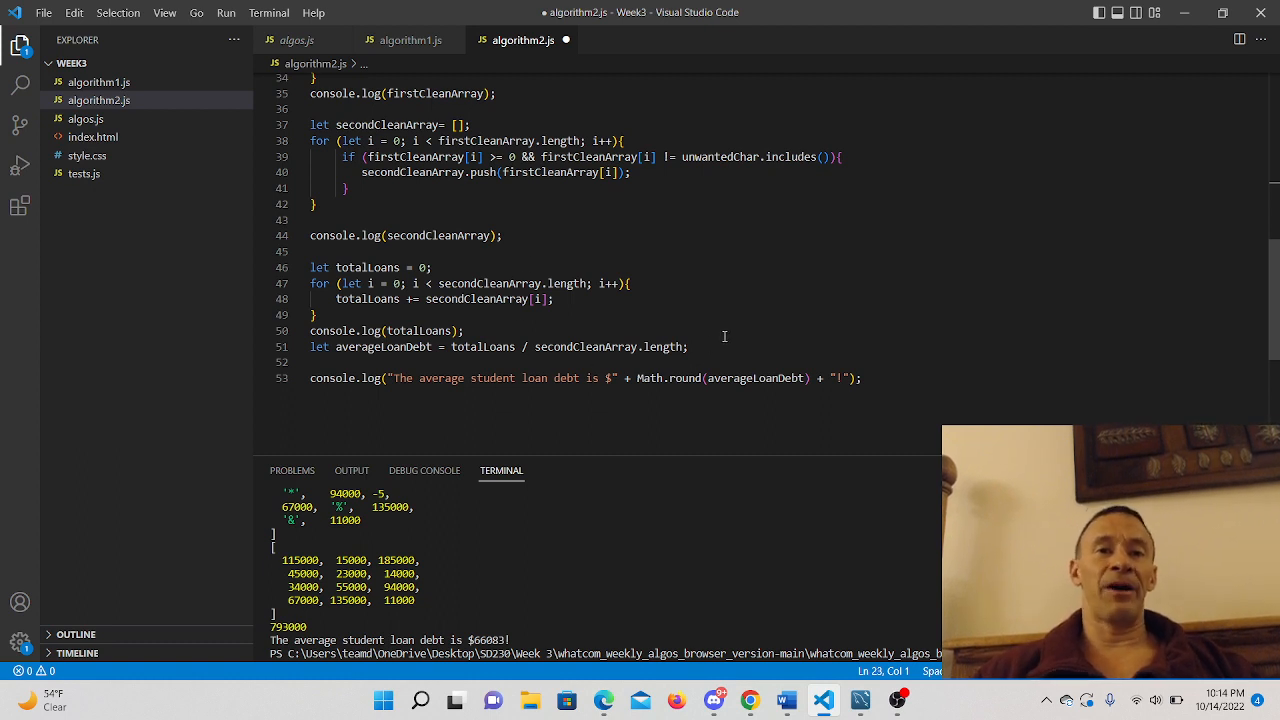
mouse_move(610, 317)
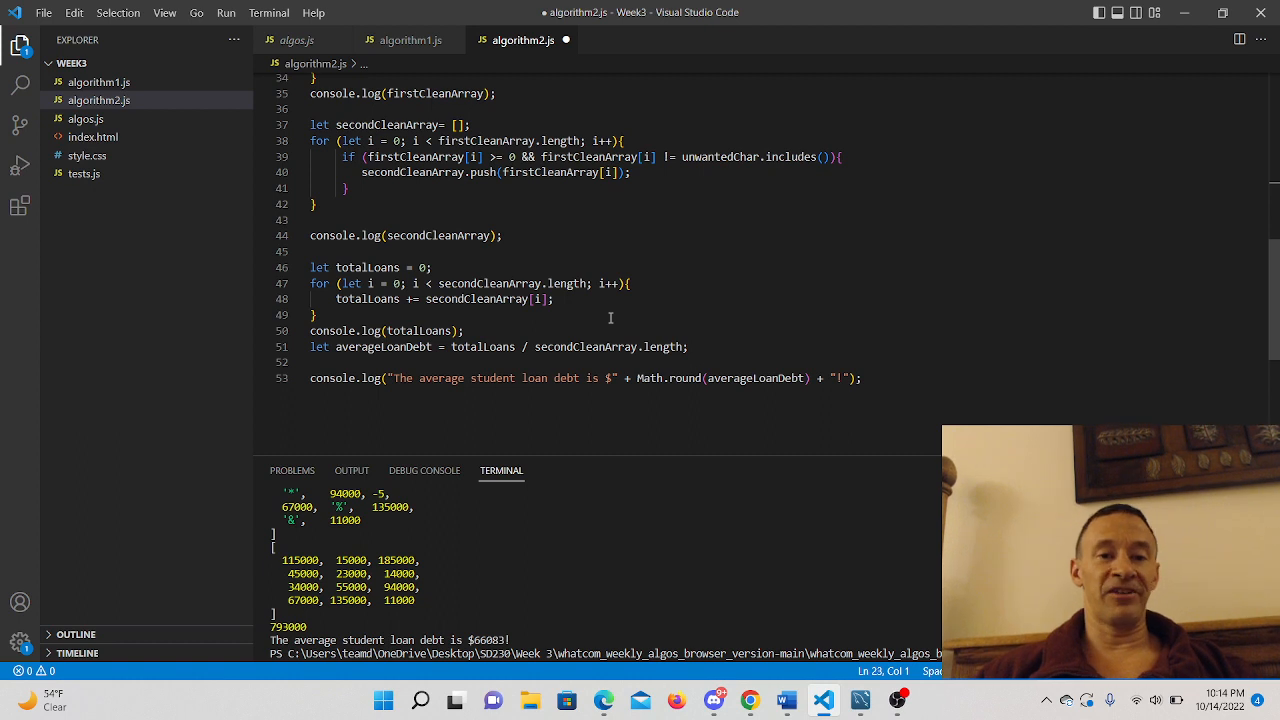
mouse_move(638, 330)
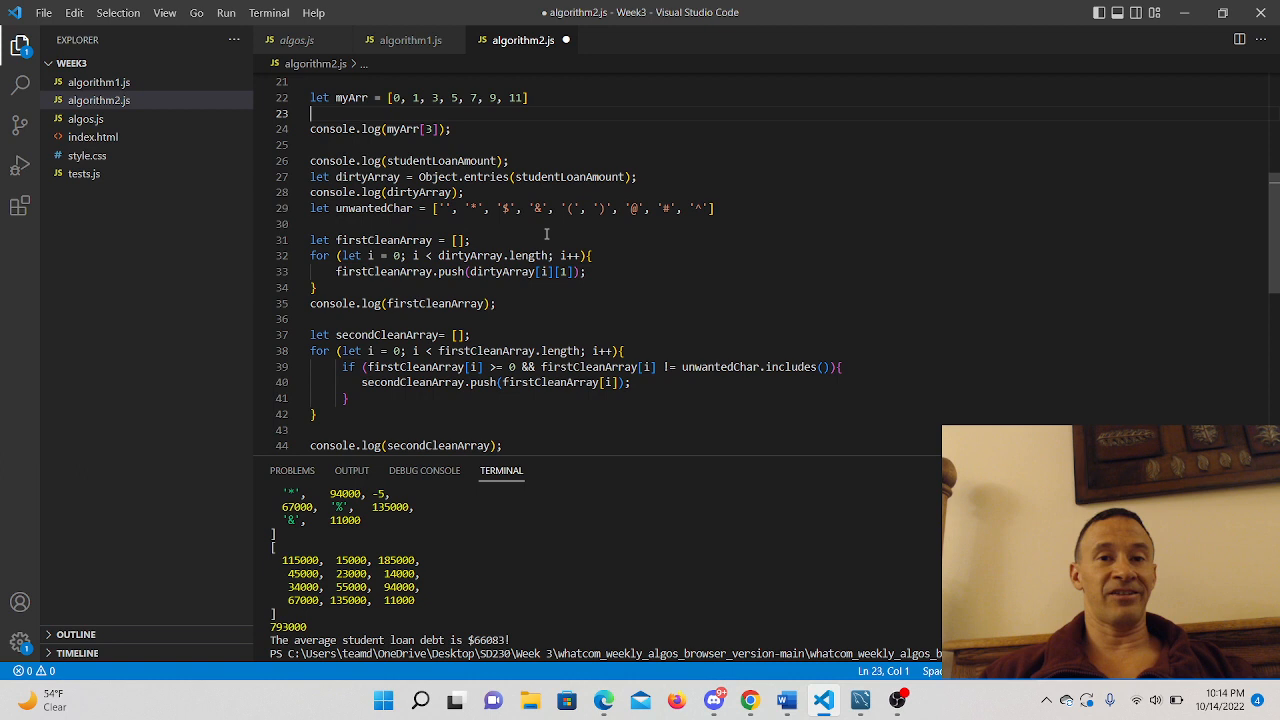
mouse_move(697, 249)
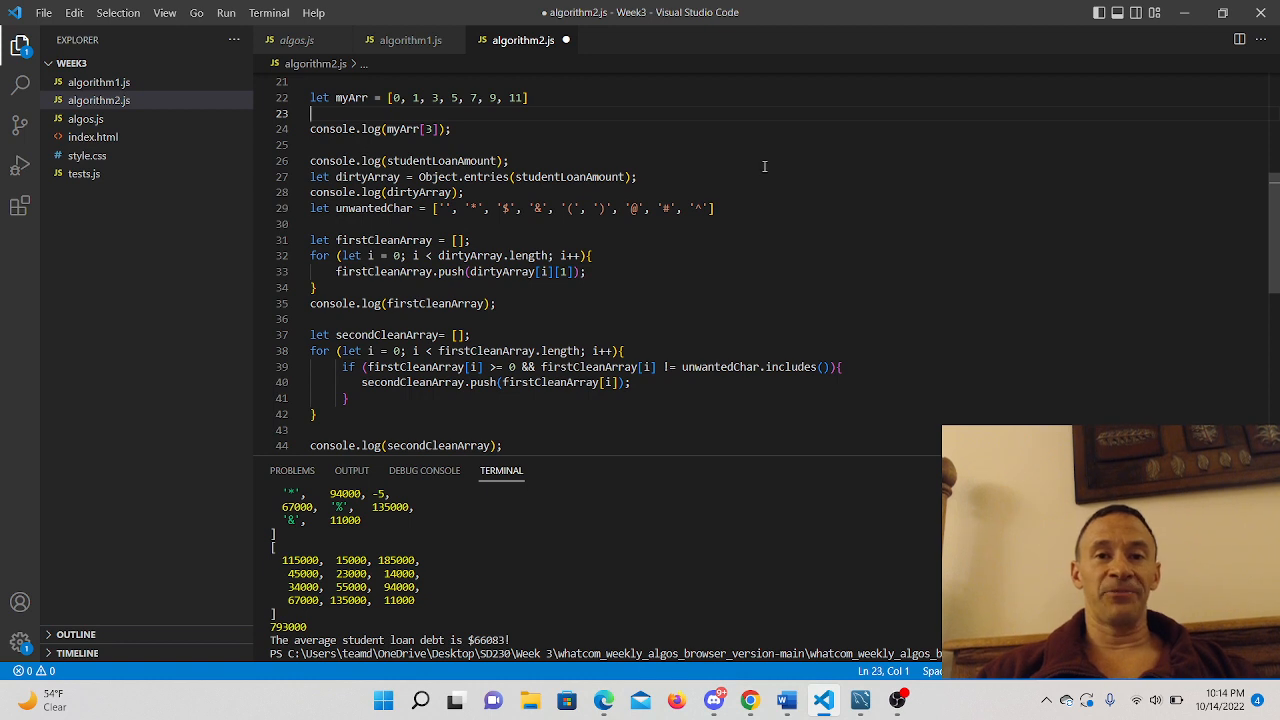
mouse_move(537, 263)
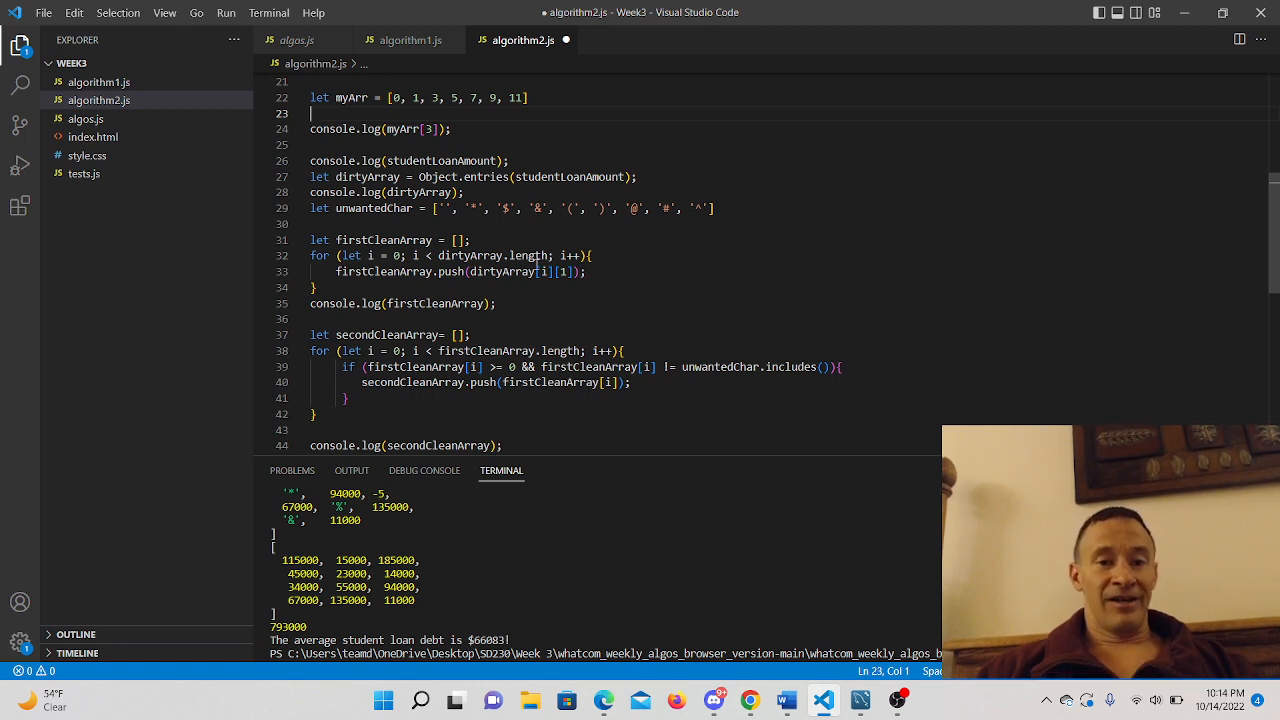